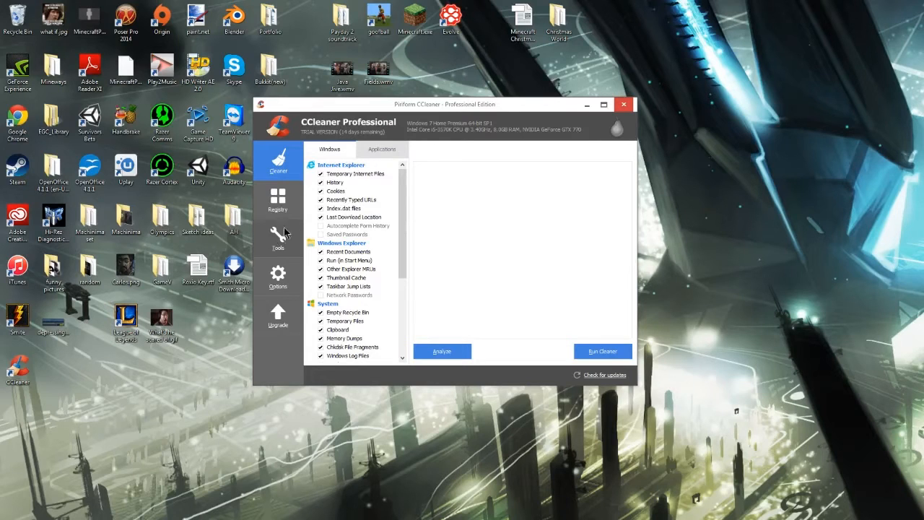
pyautogui.moveTo(278, 213)
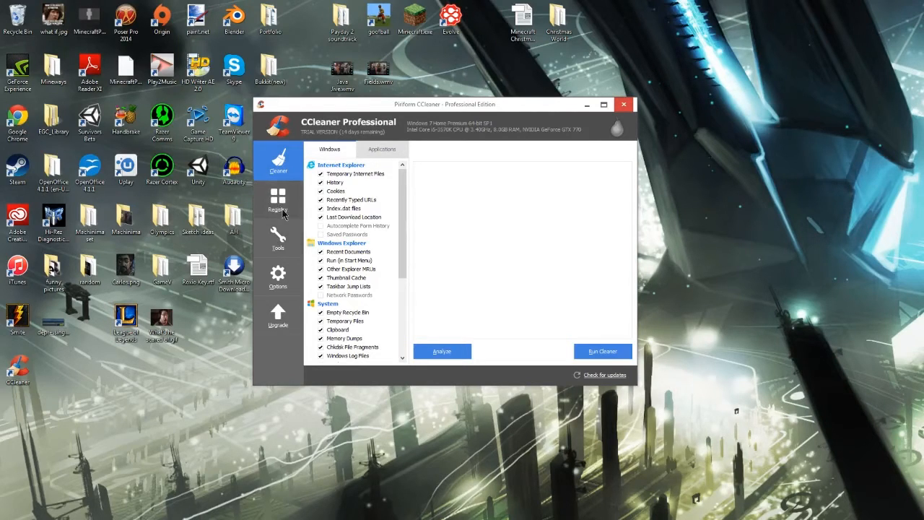
pyautogui.moveTo(292, 252)
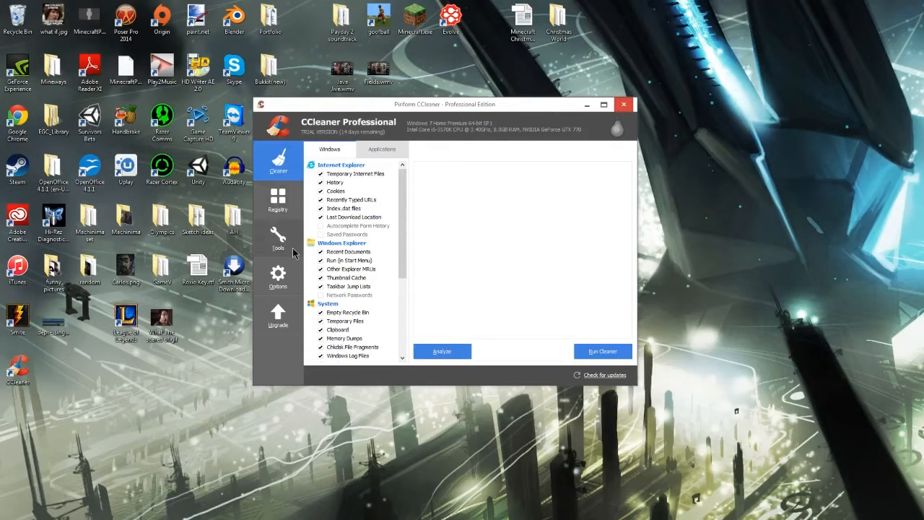
# - Open CCleaner's Tools > Startup list of Windows startup programs
pyautogui.click(277, 239)
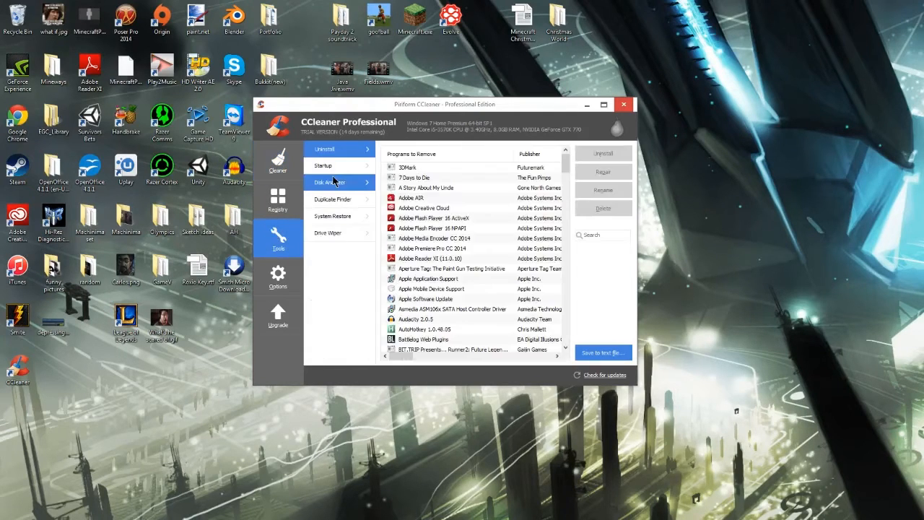
pyautogui.click(323, 165)
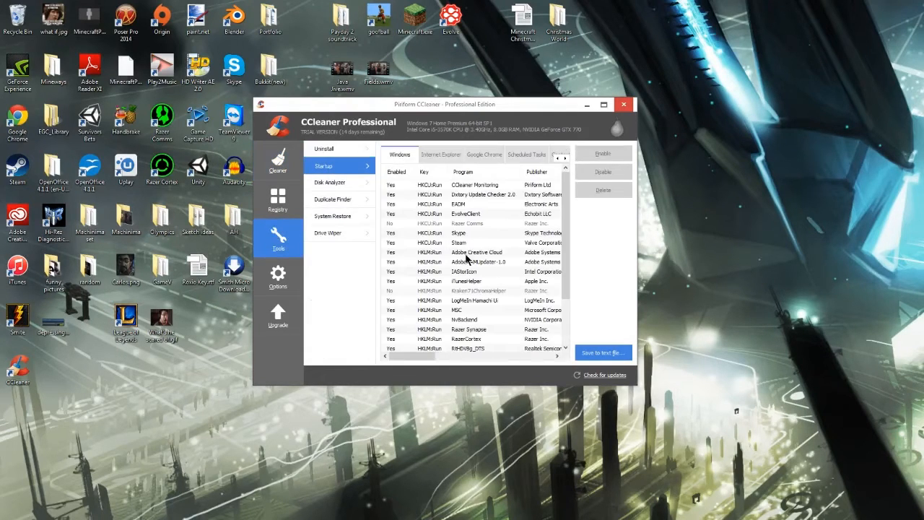
pyautogui.moveTo(442, 291)
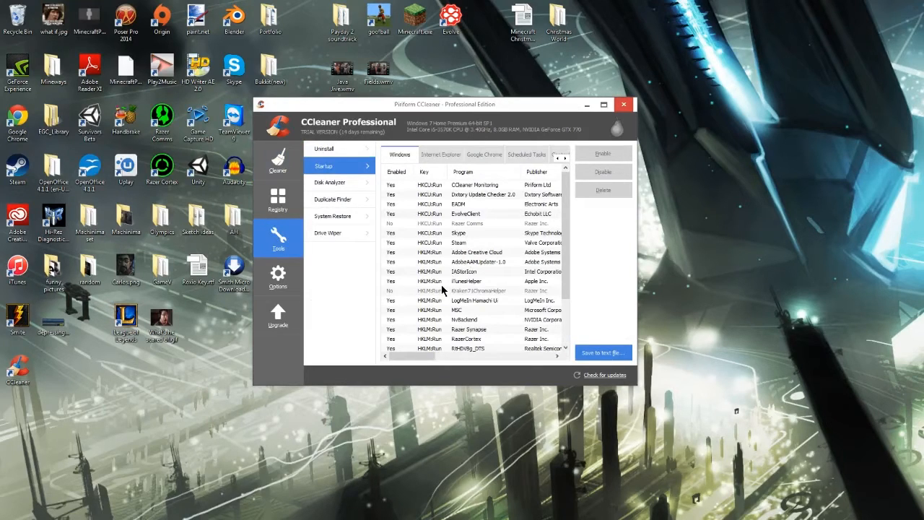
# - Bring up the enable/delete options for the disabled Kraken71ChromaHelper startup entry
pyautogui.rightClick(477, 290)
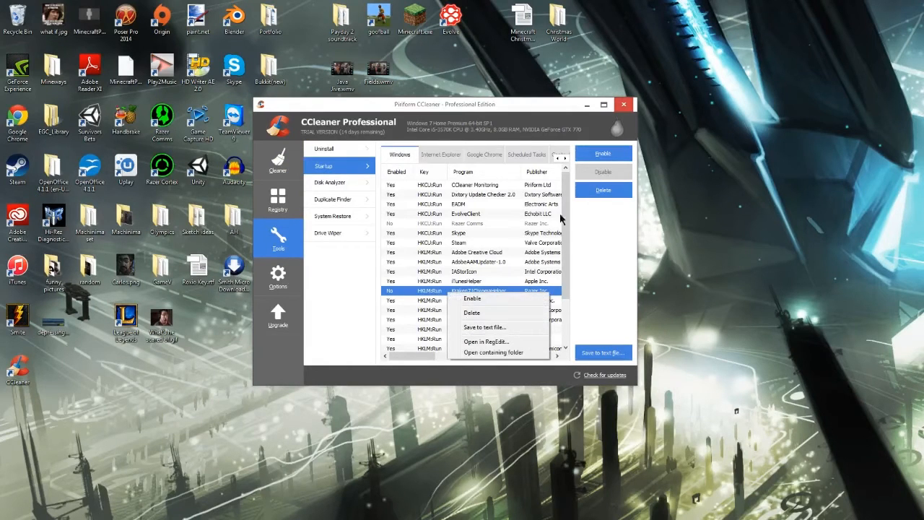
pyautogui.moveTo(469, 248)
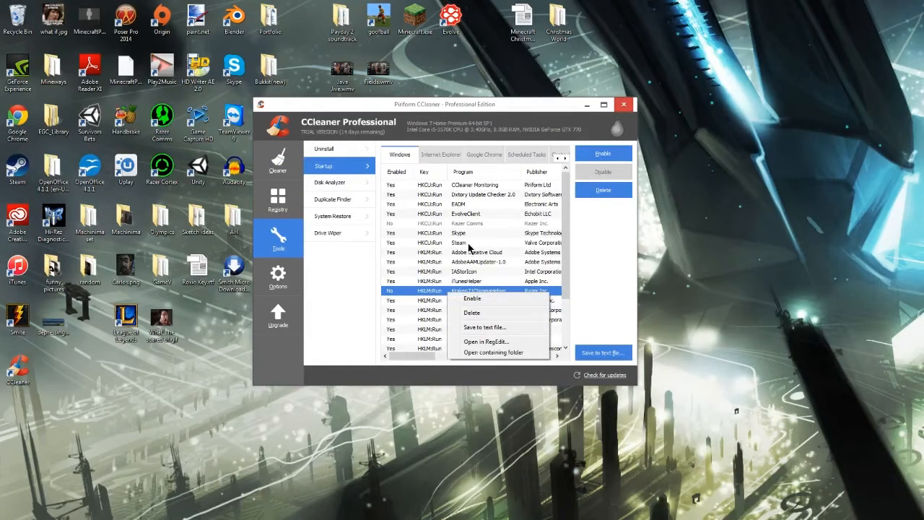
pyautogui.moveTo(505, 113)
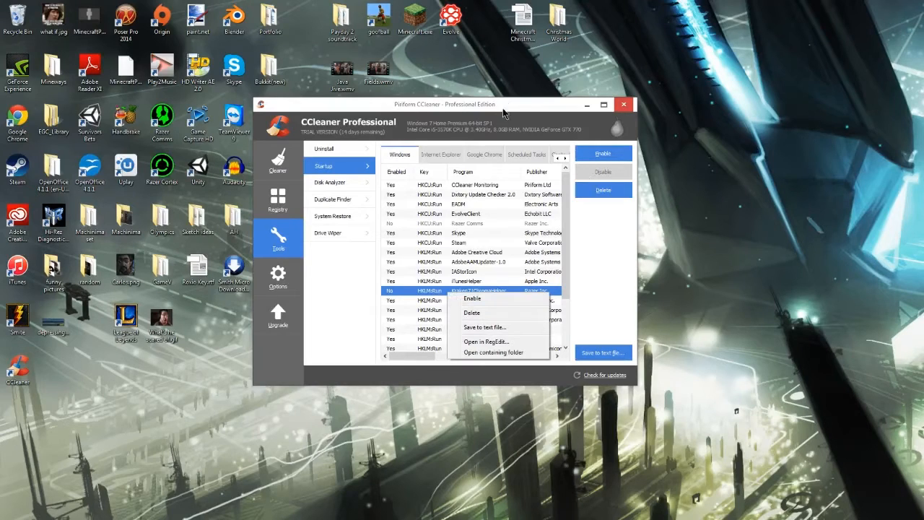
pyautogui.moveTo(402, 246)
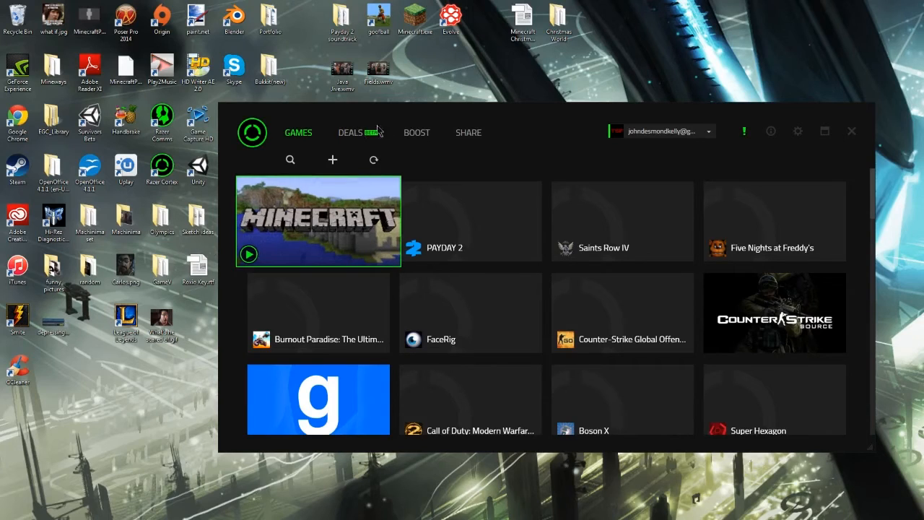
pyautogui.moveTo(390, 140)
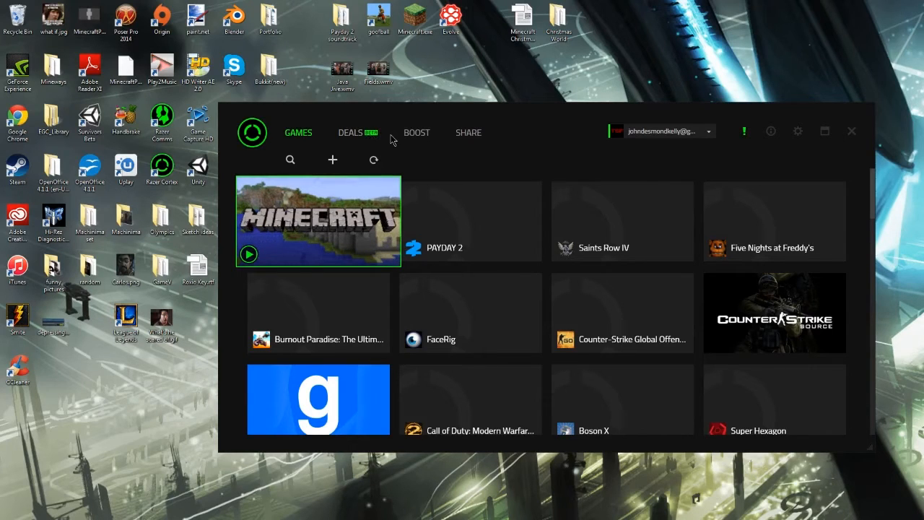
pyautogui.moveTo(415, 108)
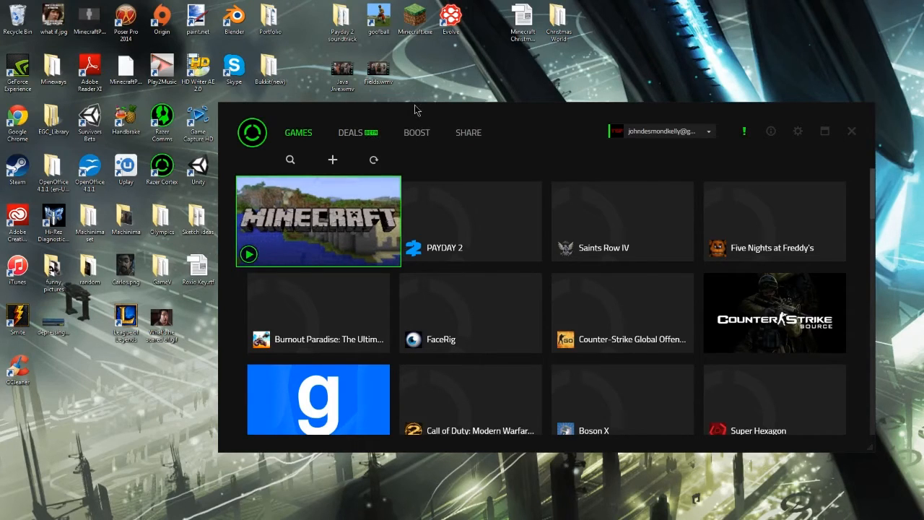
# - Scroll through the Razer Cortex games library showing Minecraft, PAYDAY 2 and Saints Row IV
pyautogui.scroll(-3)
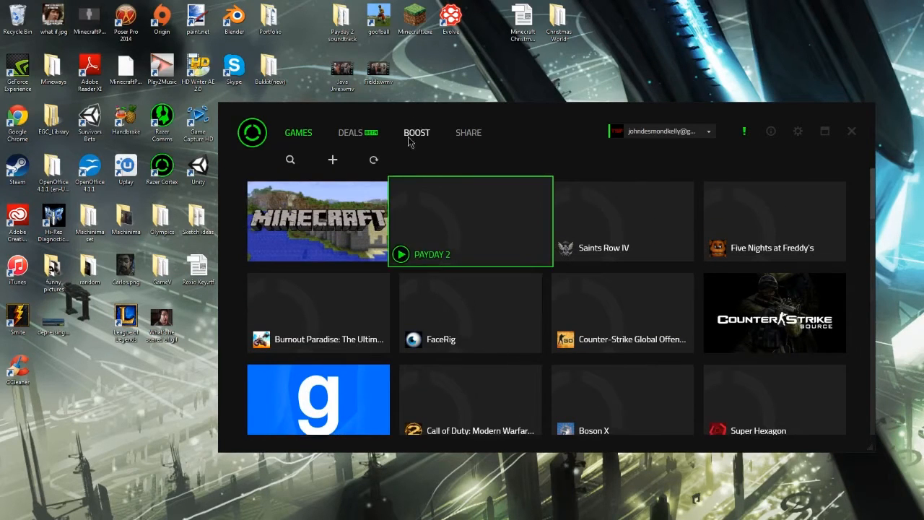
pyautogui.click(416, 132)
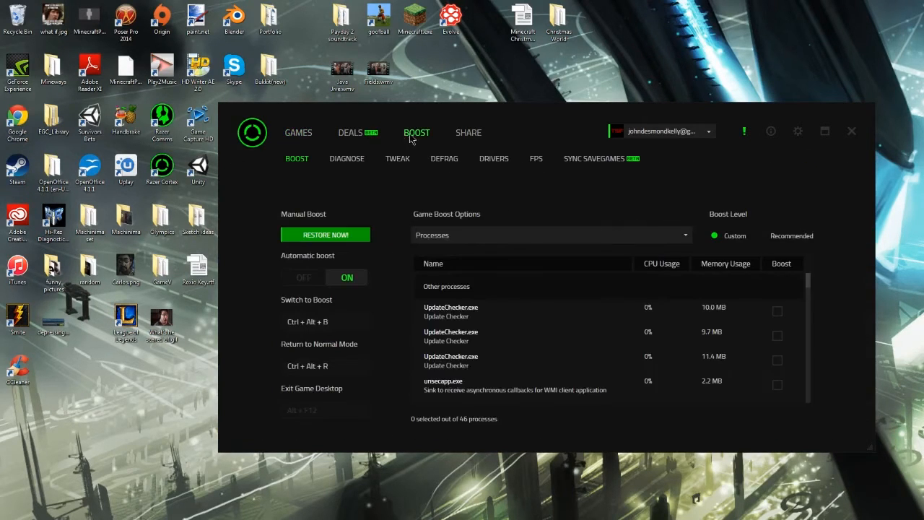
pyautogui.scroll(-3)
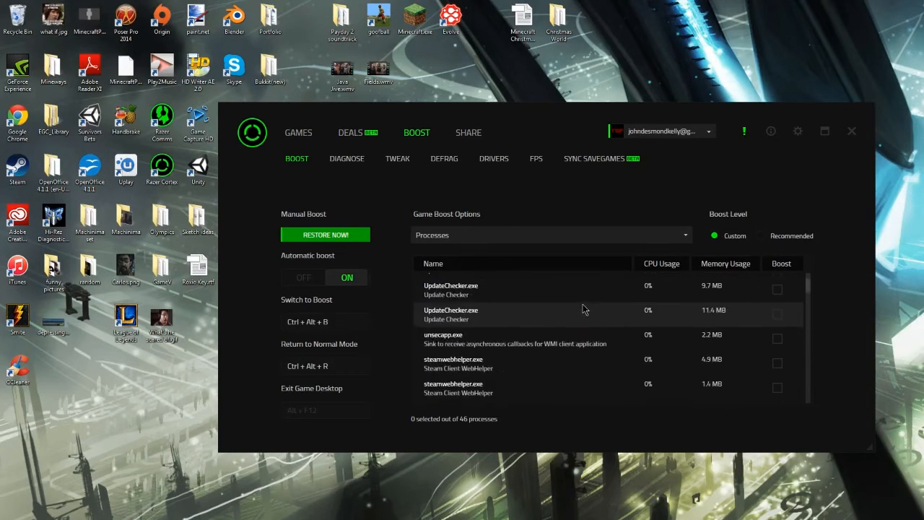
pyautogui.scroll(-3)
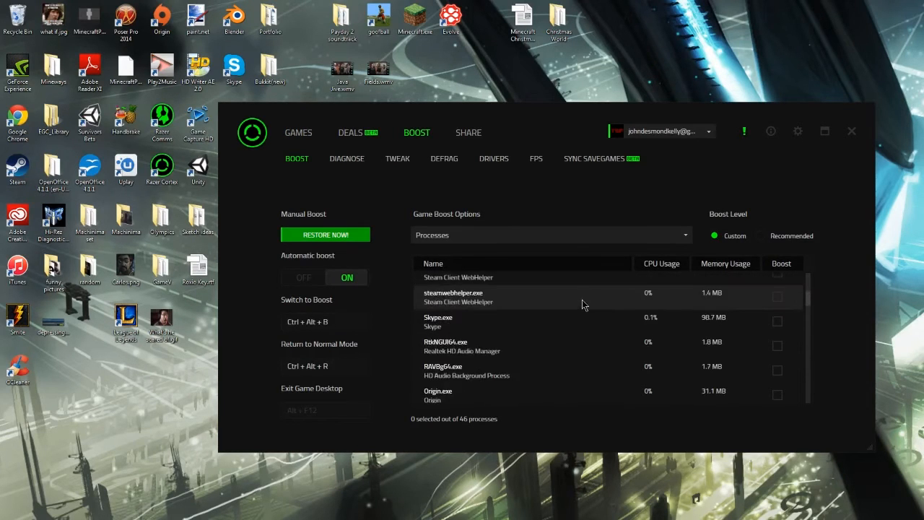
pyautogui.scroll(-3)
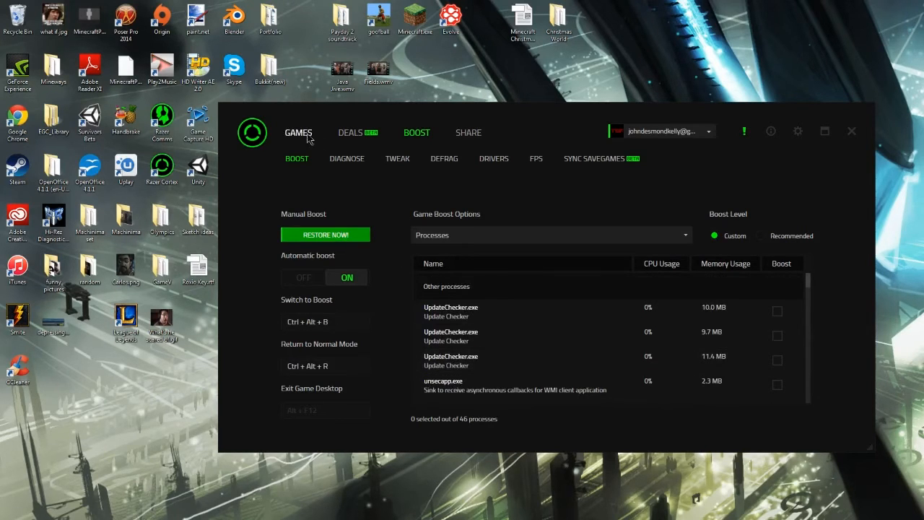
pyautogui.click(297, 132)
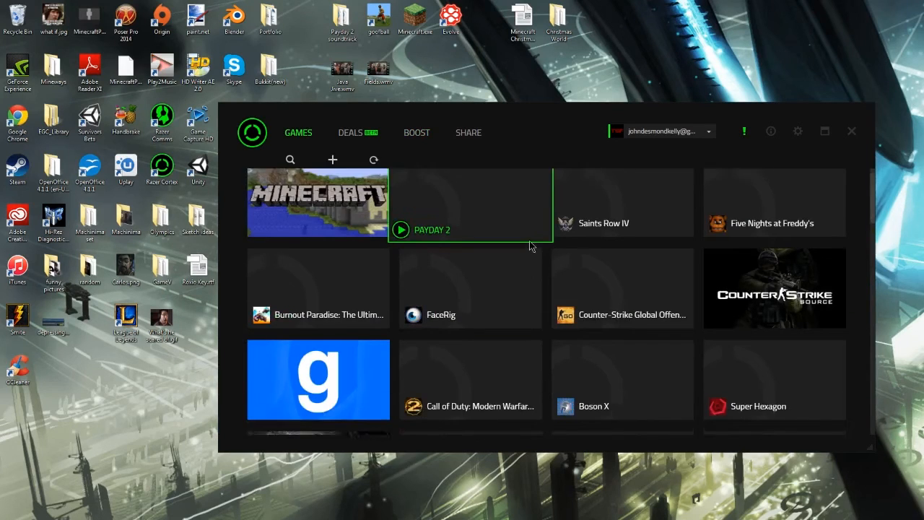